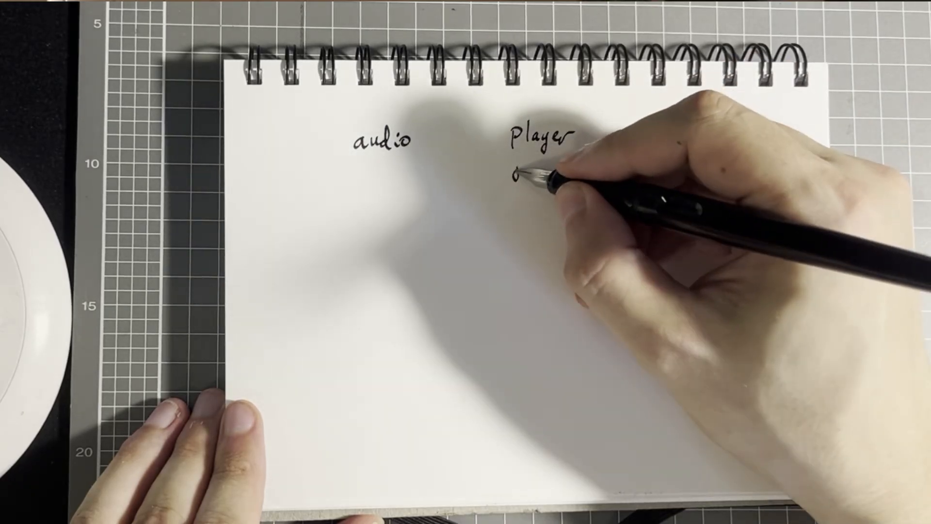
- Handwrite 'just = tr' beneath the 'player' heading, starting the just_jumped flag
{"action": "type", "text": "just_jumped"}
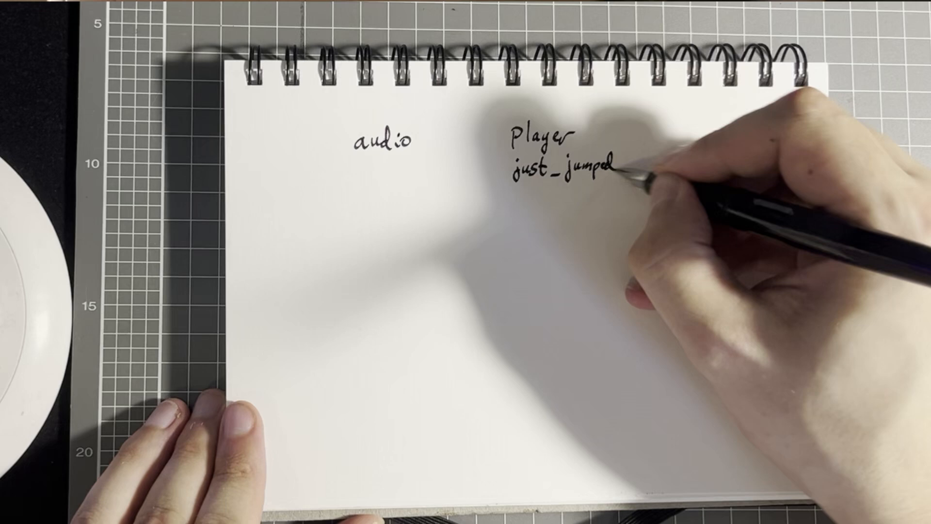
{"action": "type", "text": "= tr"}
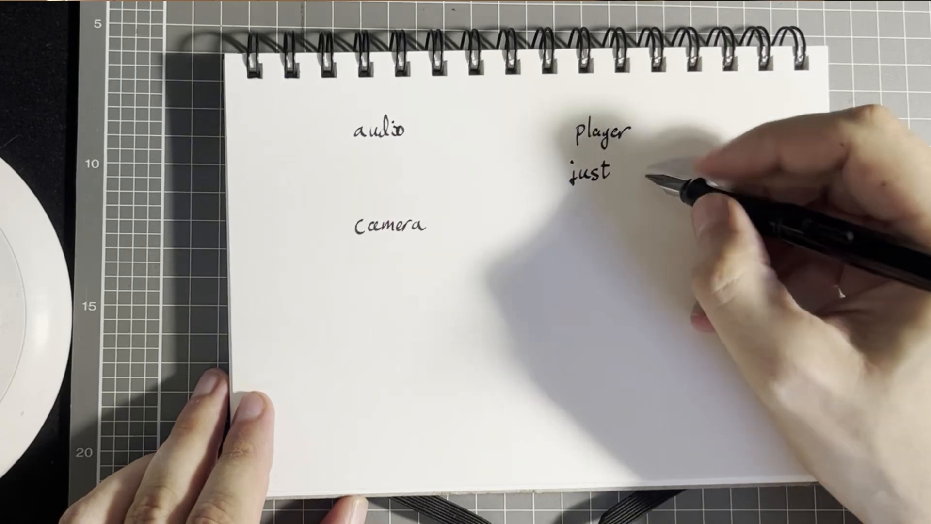
- Complete the flag so it reads 'just_jumped = true' under 'player'
{"action": "type", "text": "_jumped = true"}
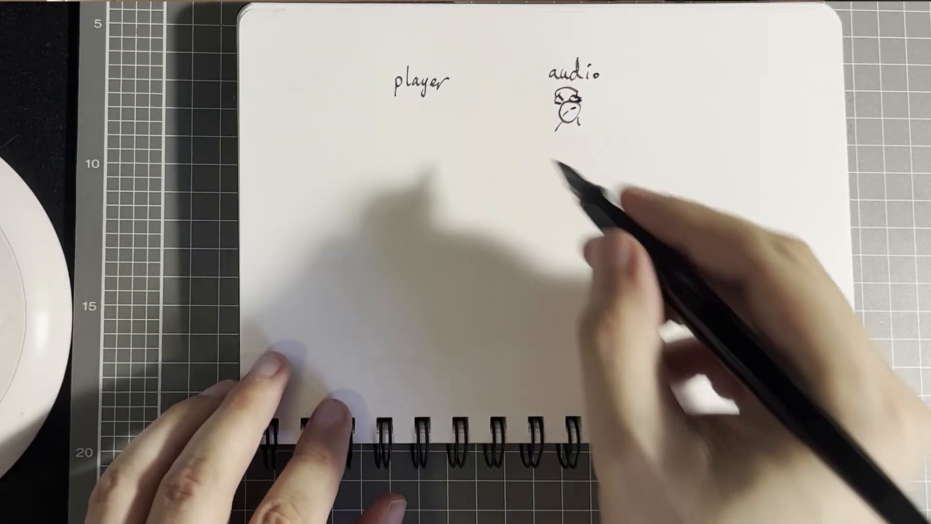
- Draw an arrow from the 'player' label to the headphone figure under 'audio'
{"action": "left_click_drag", "start_coordinate": [470, 95], "coordinate": [543, 109]}
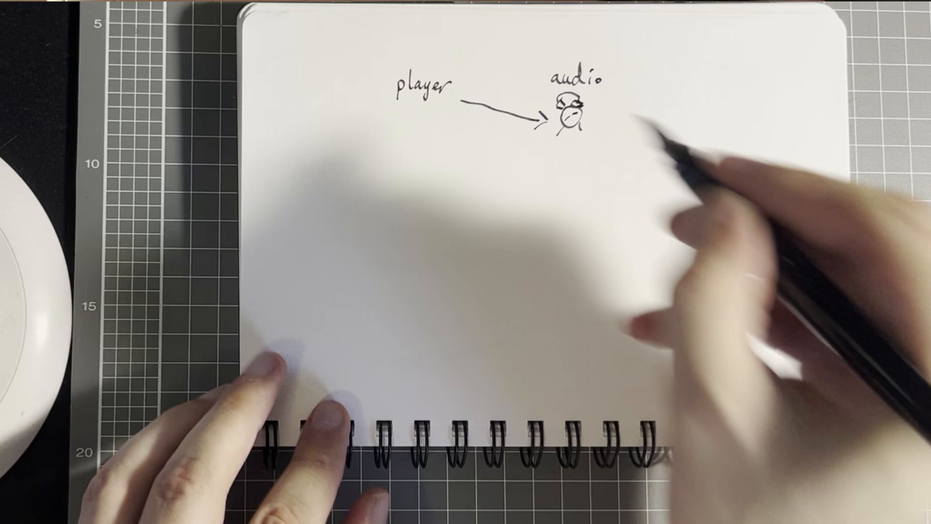